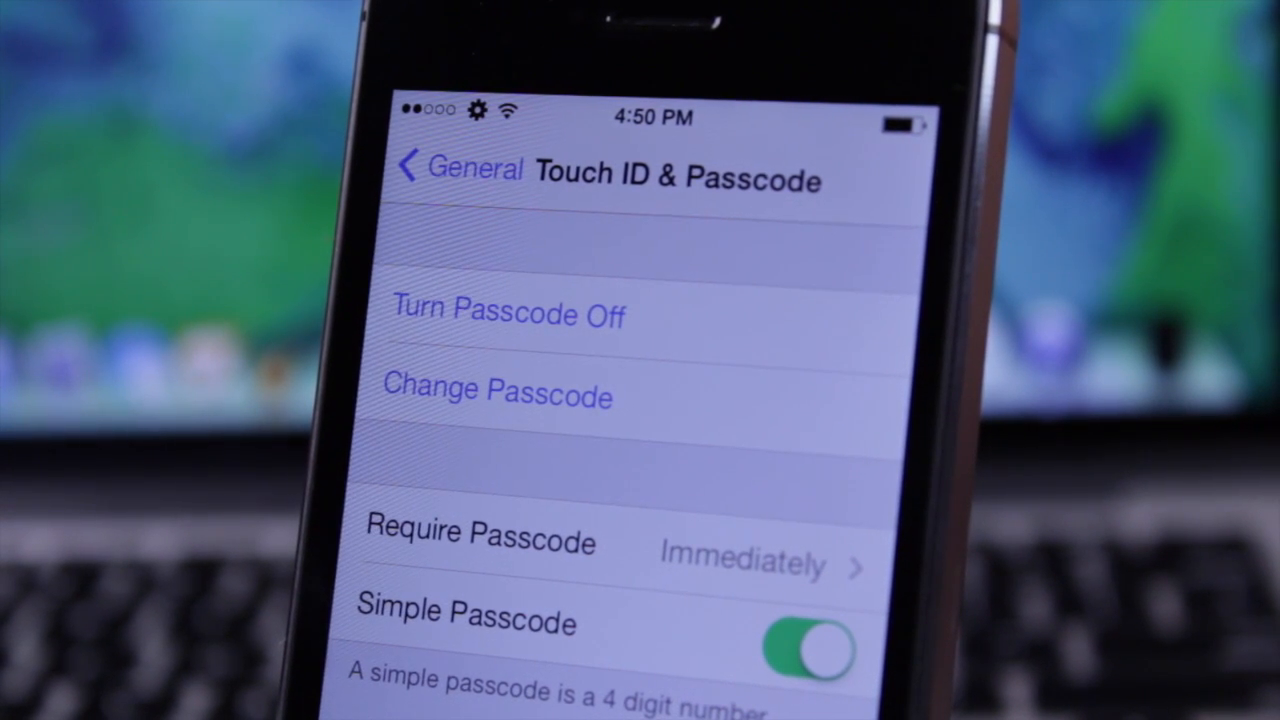
Step: Turn the iPhone's passcode off in Settings before the restore
left_click(508, 314)
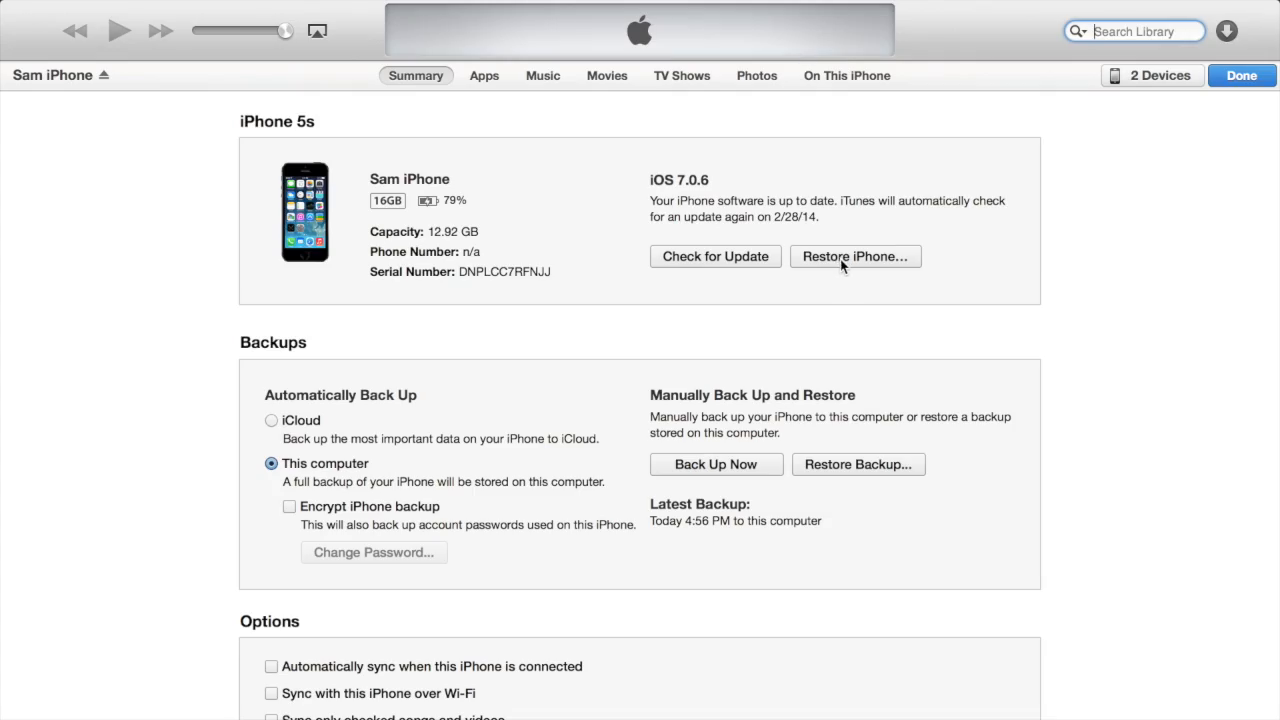
Step: Restore the iPhone 5s to factory settings, choosing Don't Back Up and confirming the erase
left_click(856, 256)
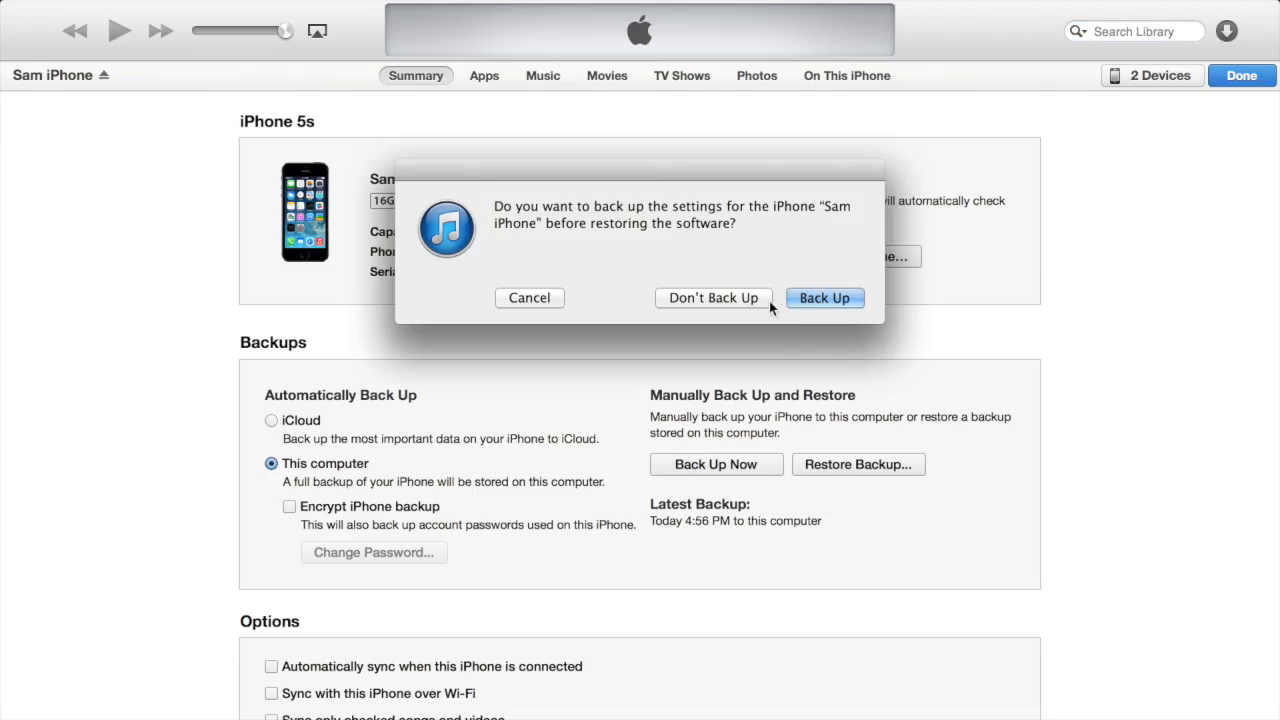
left_click(712, 296)
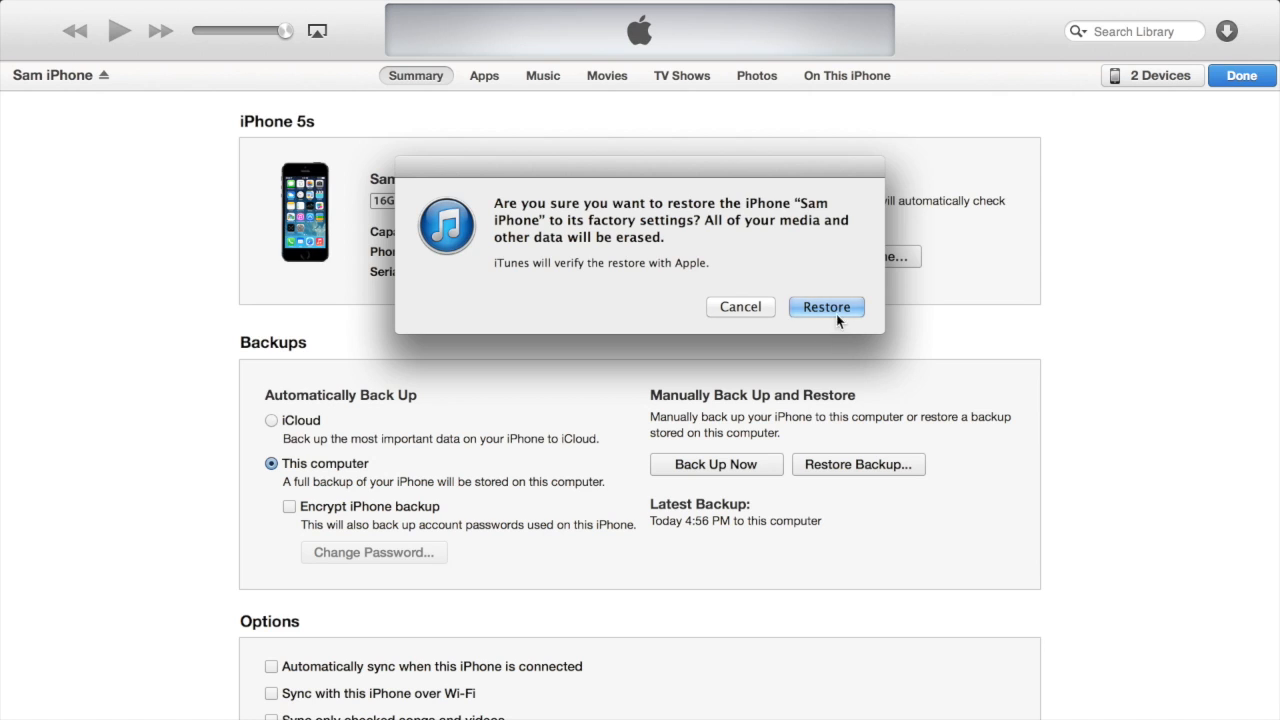
left_click(826, 306)
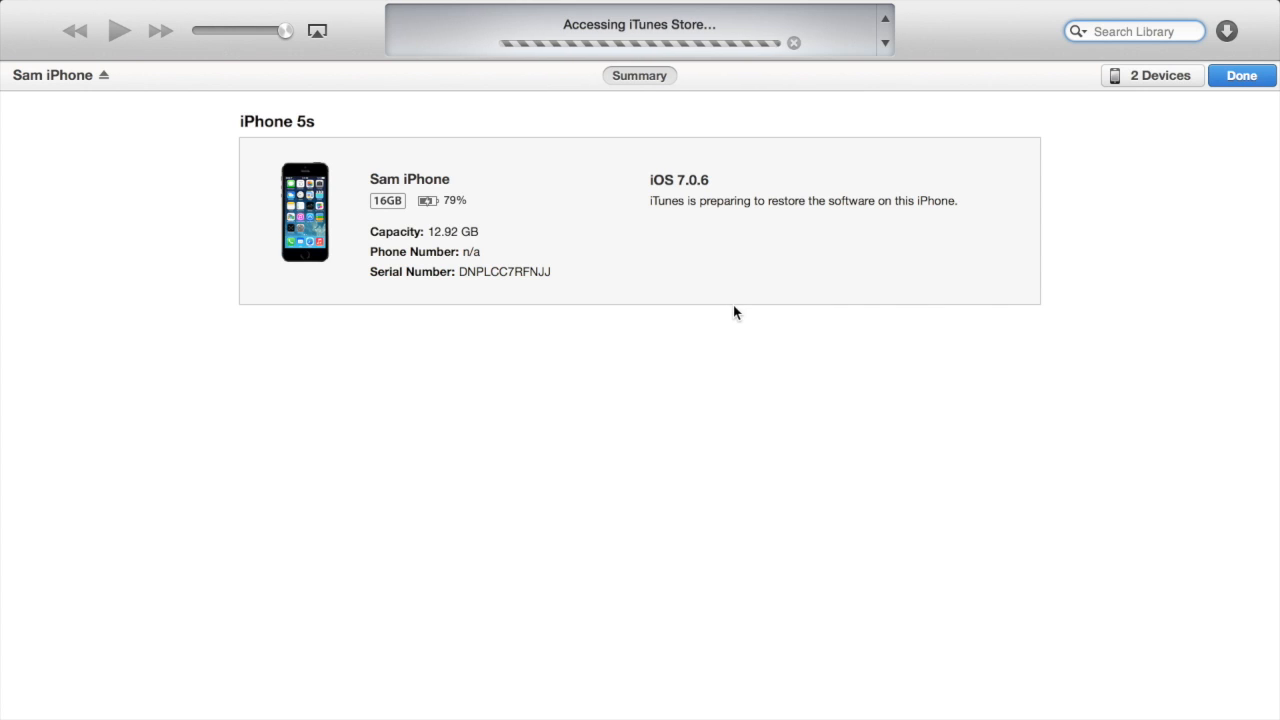
mouse_move(840, 192)
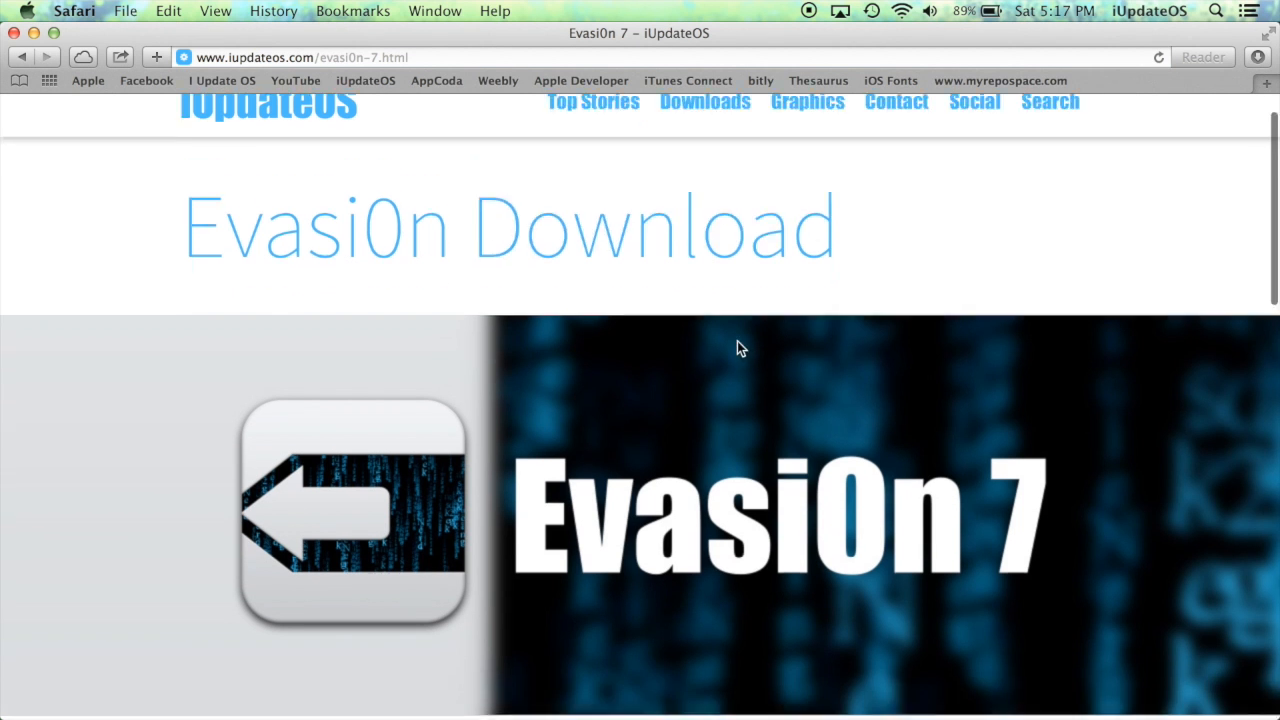
Step: Download evasi0n 7 1.0.6 for Mac OS X from iUpdateOS and open the downloaded .dmg
scroll("down", 3)
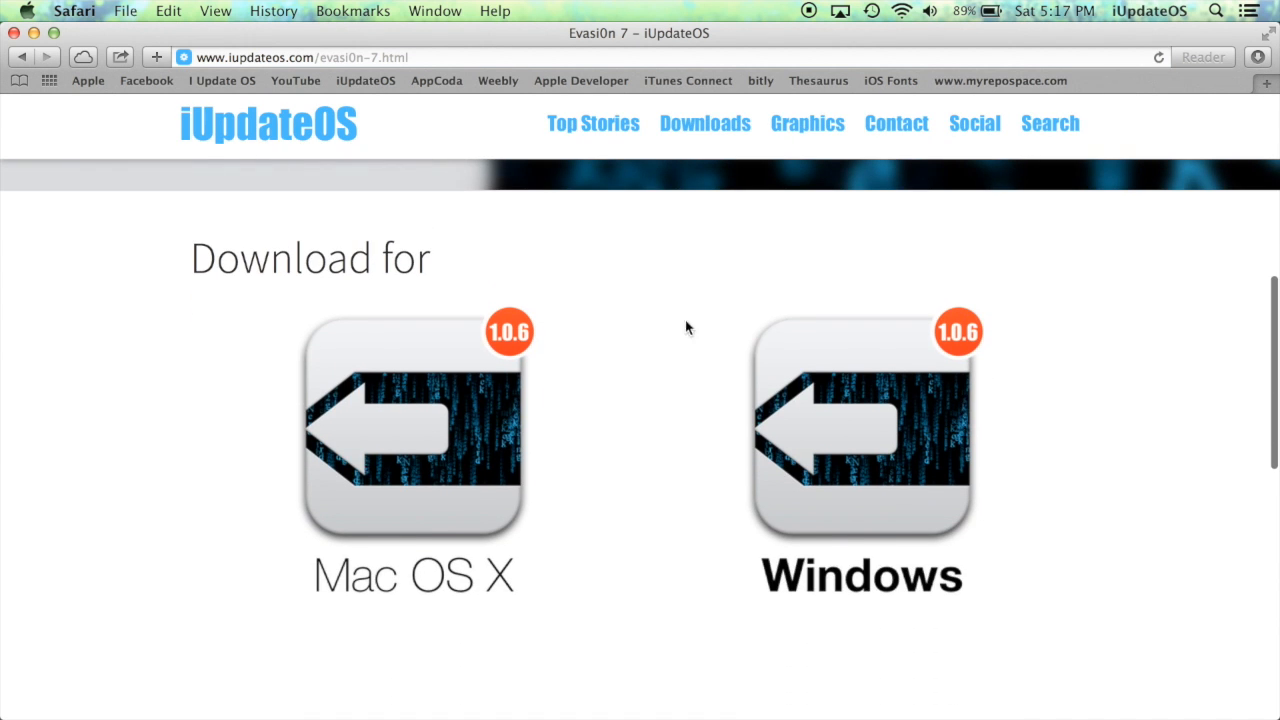
scroll("down", 3)
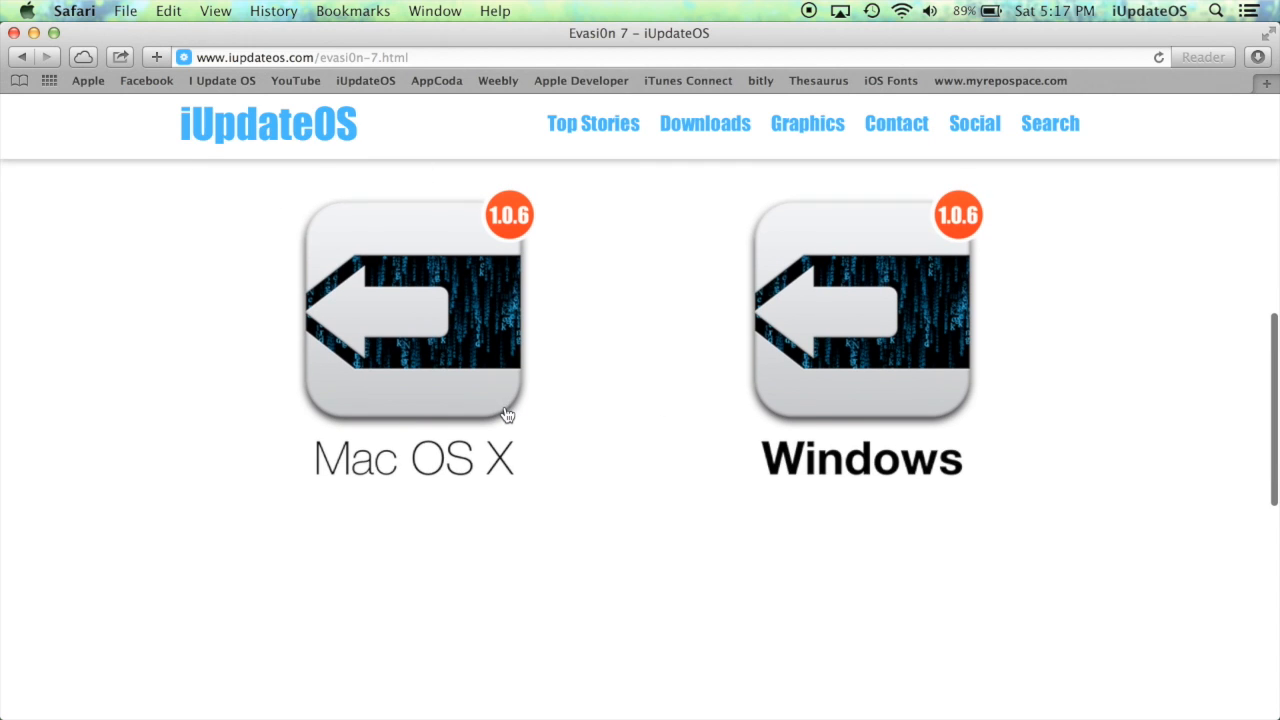
scroll("up", 3)
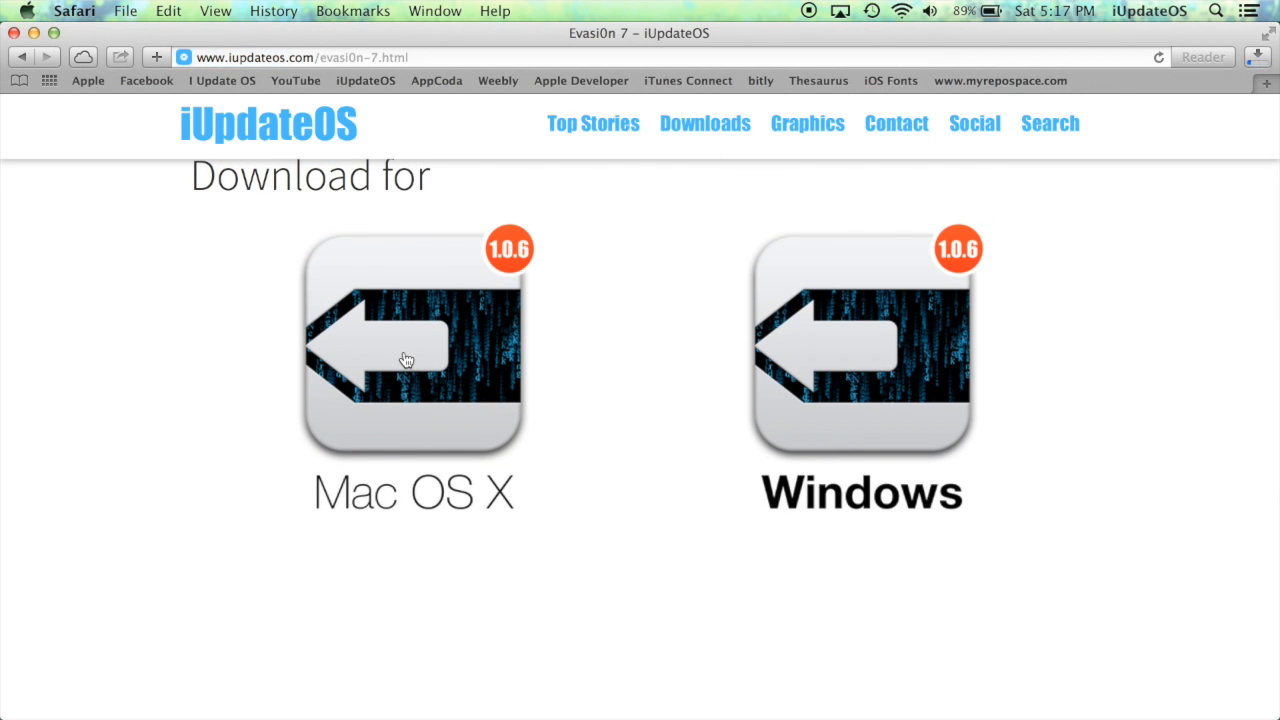
left_click(1256, 56)
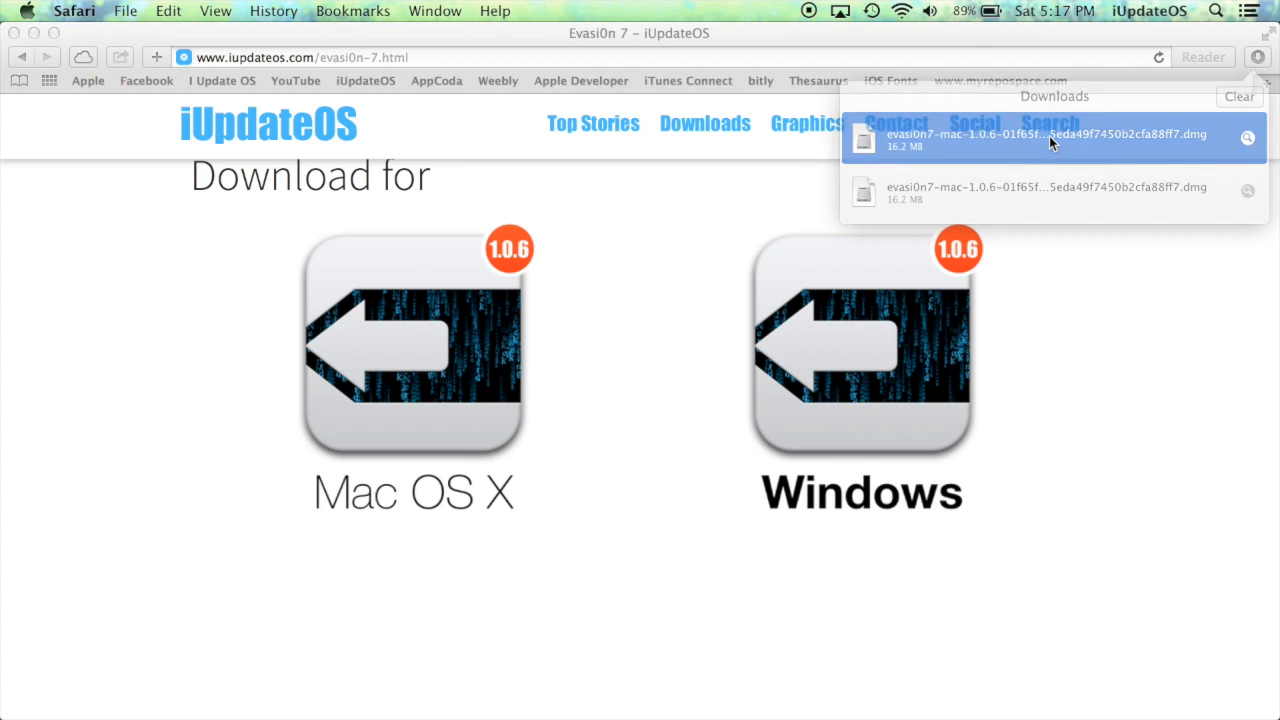
double_click(1044, 134)
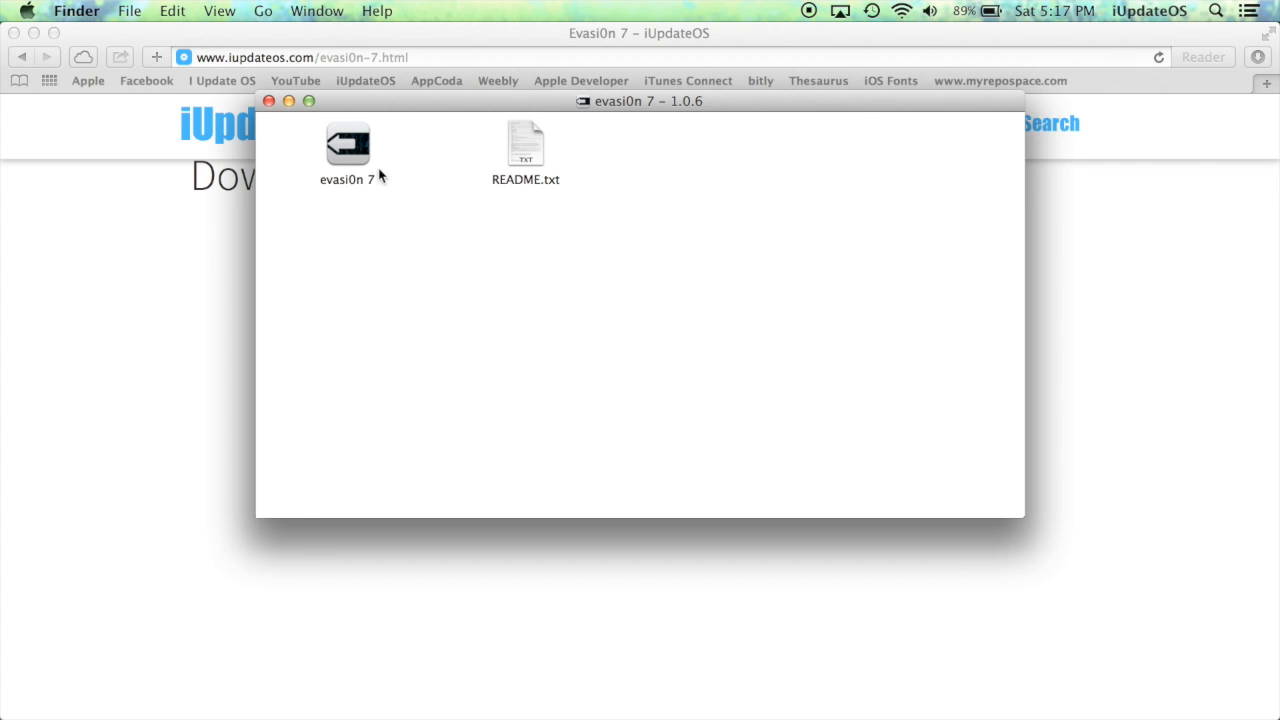
Step: Launch evasi0n 7 from the disk image, ticking Don't warn me and allowing the downloaded app
left_click(348, 144)
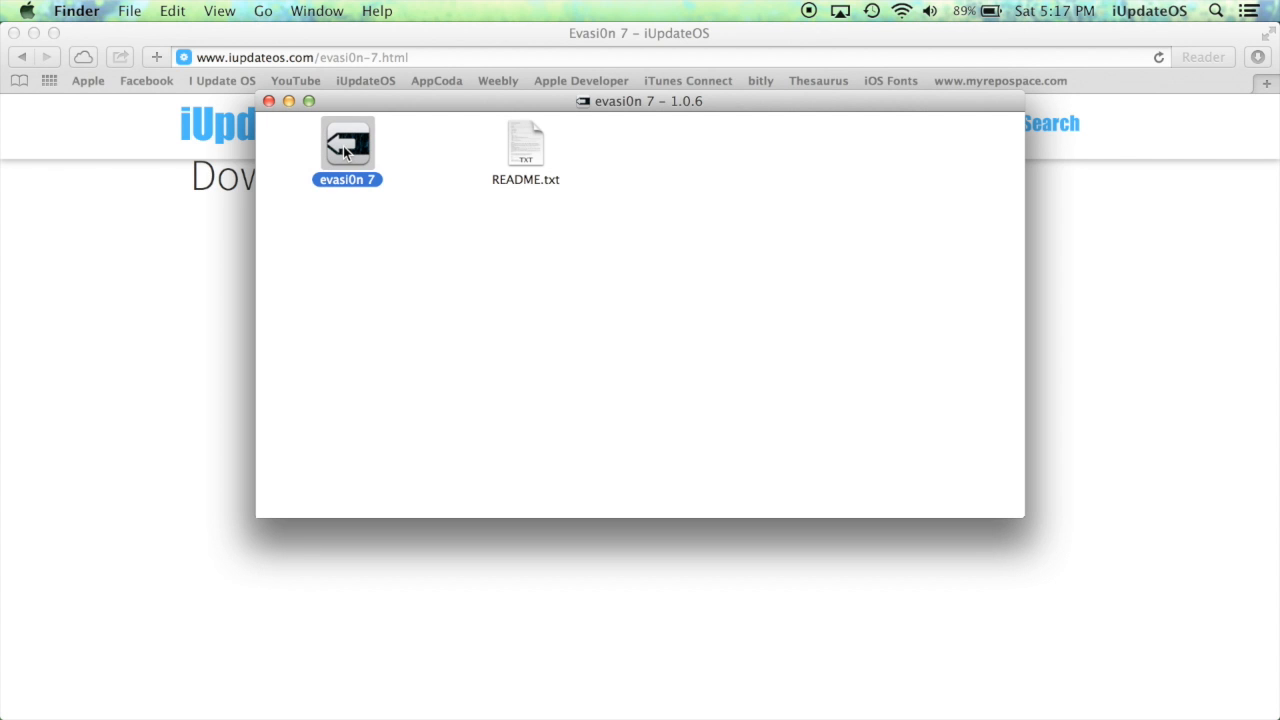
double_click(348, 144)
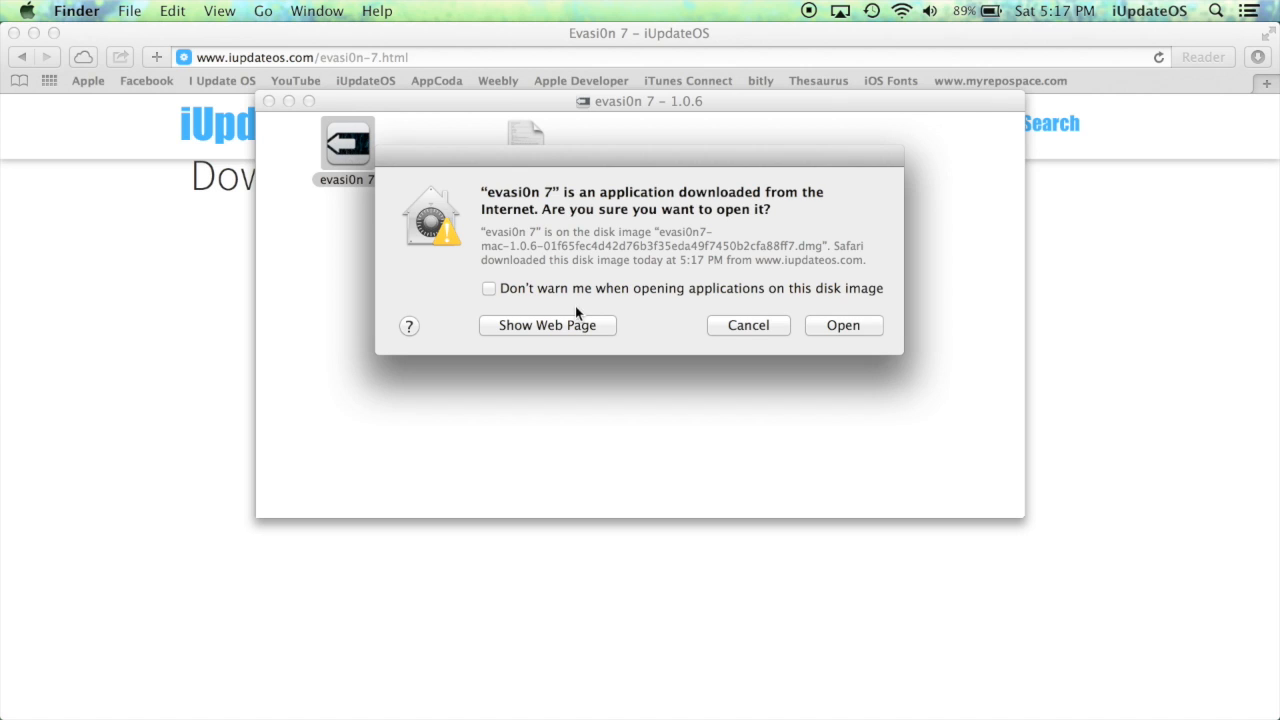
left_click(488, 288)
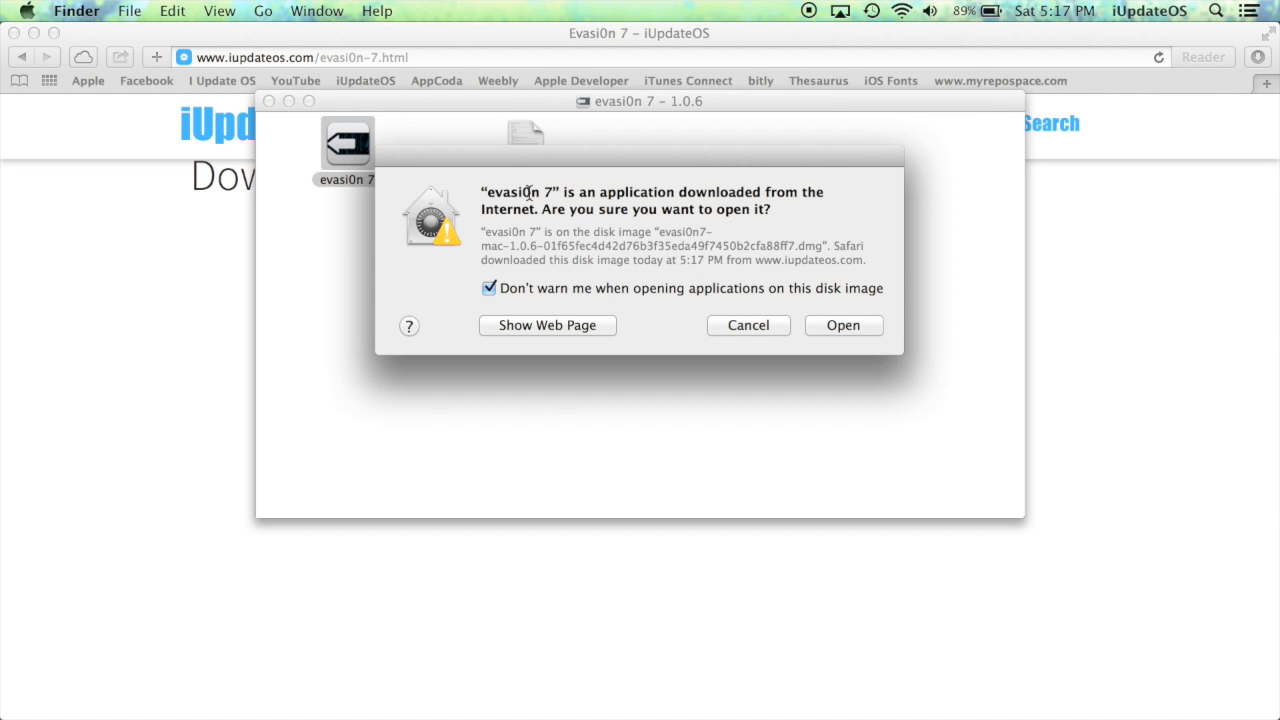
left_click(844, 324)
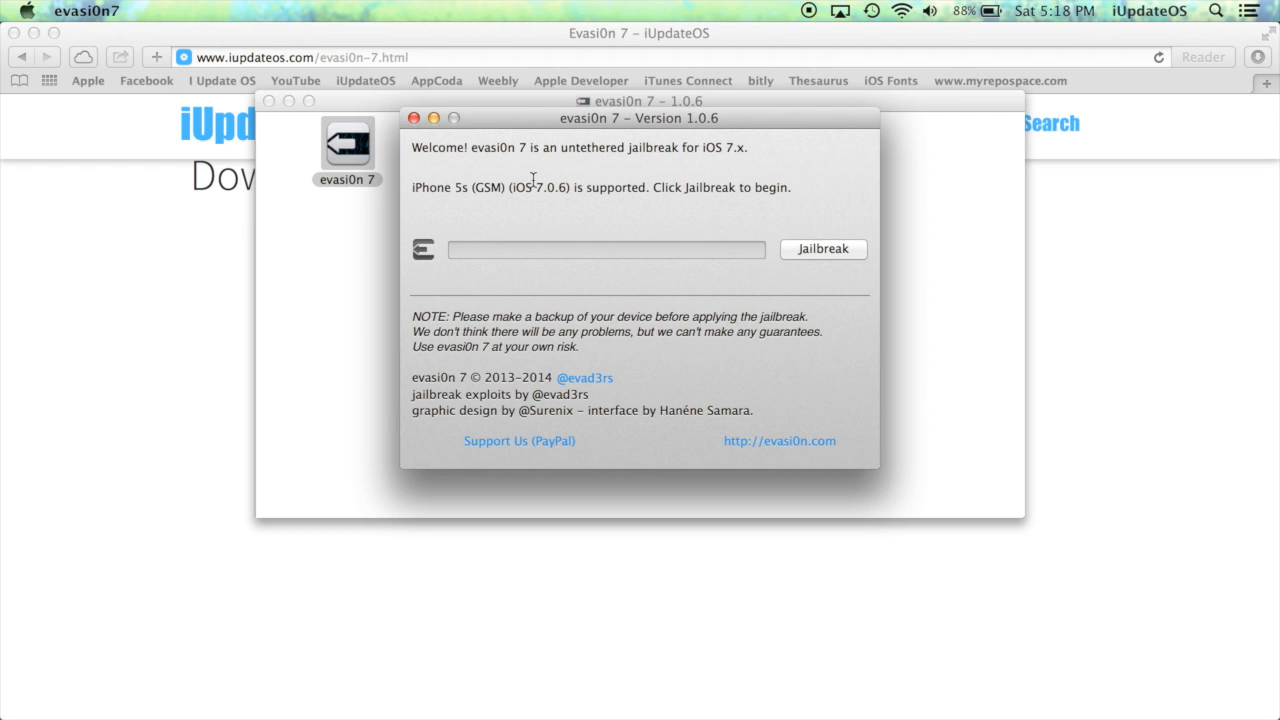
mouse_move(684, 240)
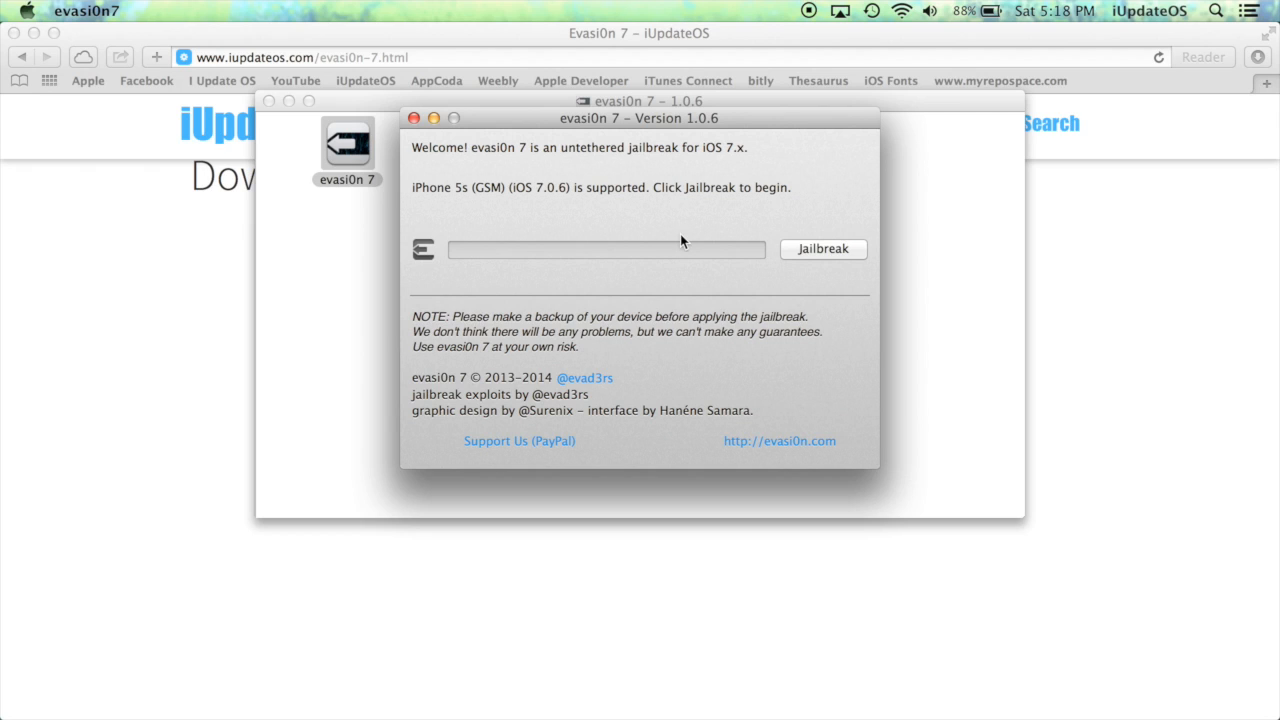
mouse_move(838, 248)
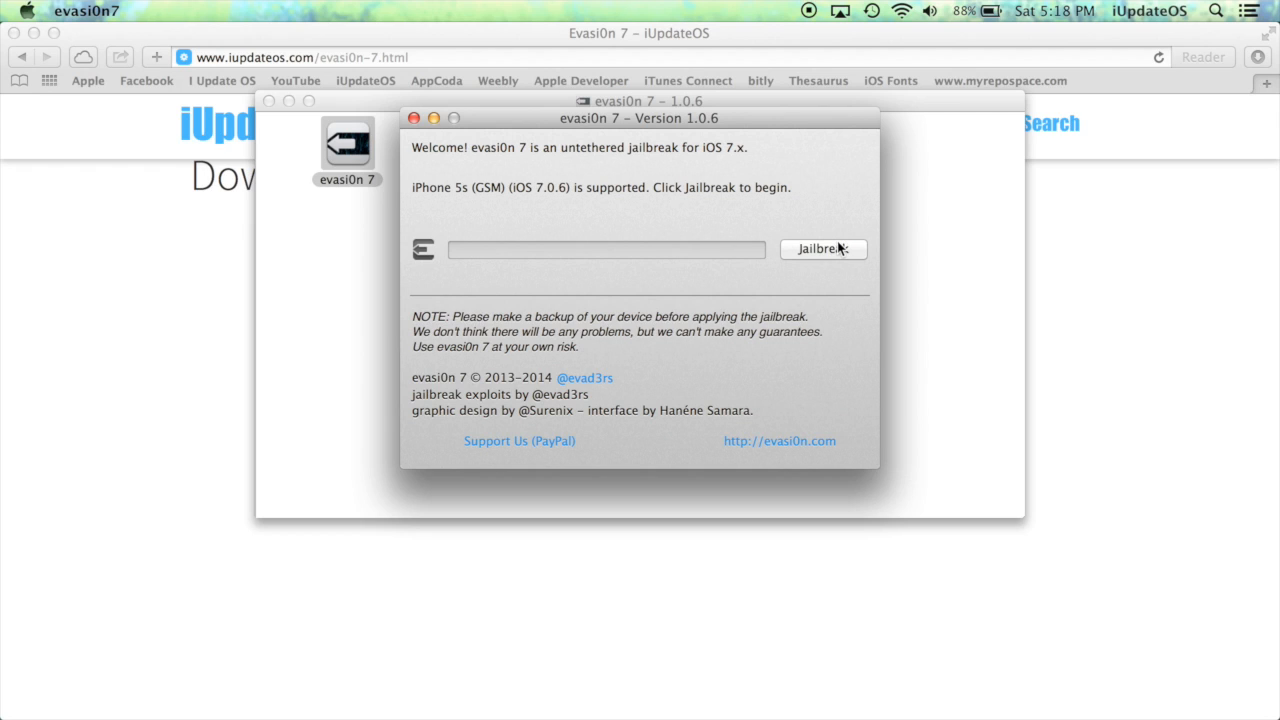
mouse_move(830, 258)
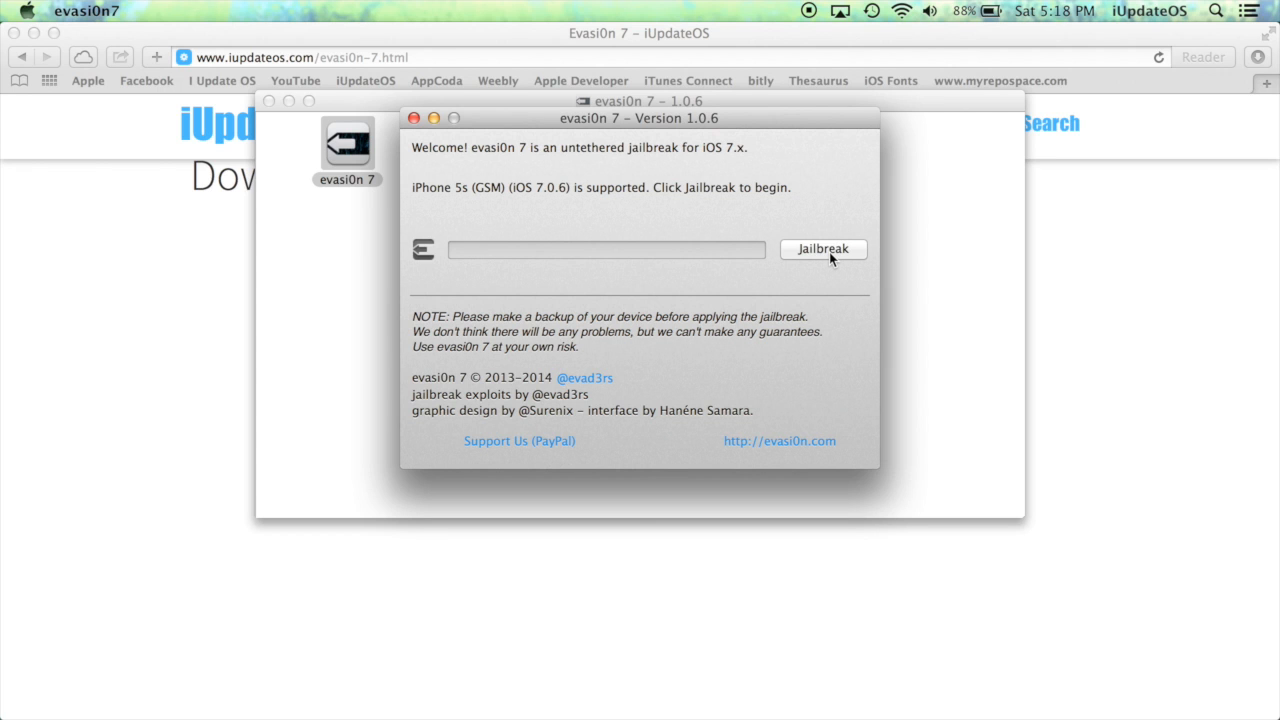
Step: Start the evasi0n 7 jailbreak of the iPhone 5s on iOS 7.0.6 and let it run to Done
left_click(822, 248)
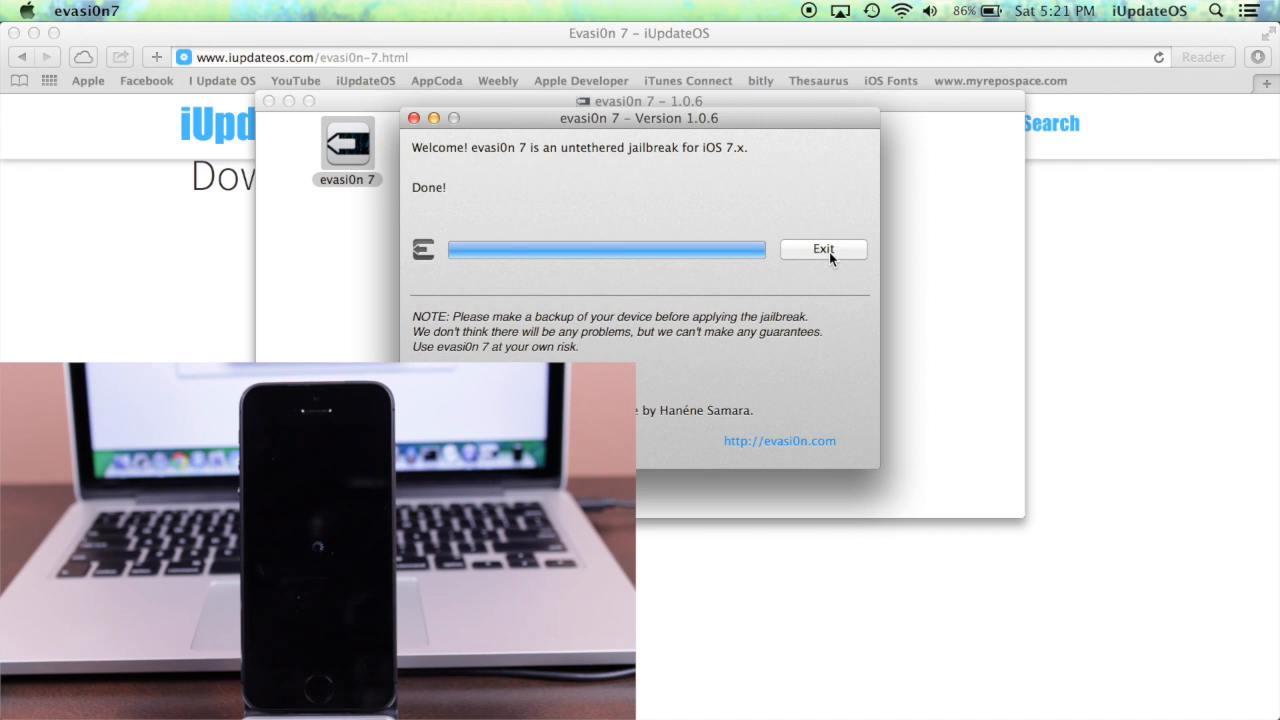
Step: Exit evasi0n 7 now that the jailbreak reports Done
left_click(824, 248)
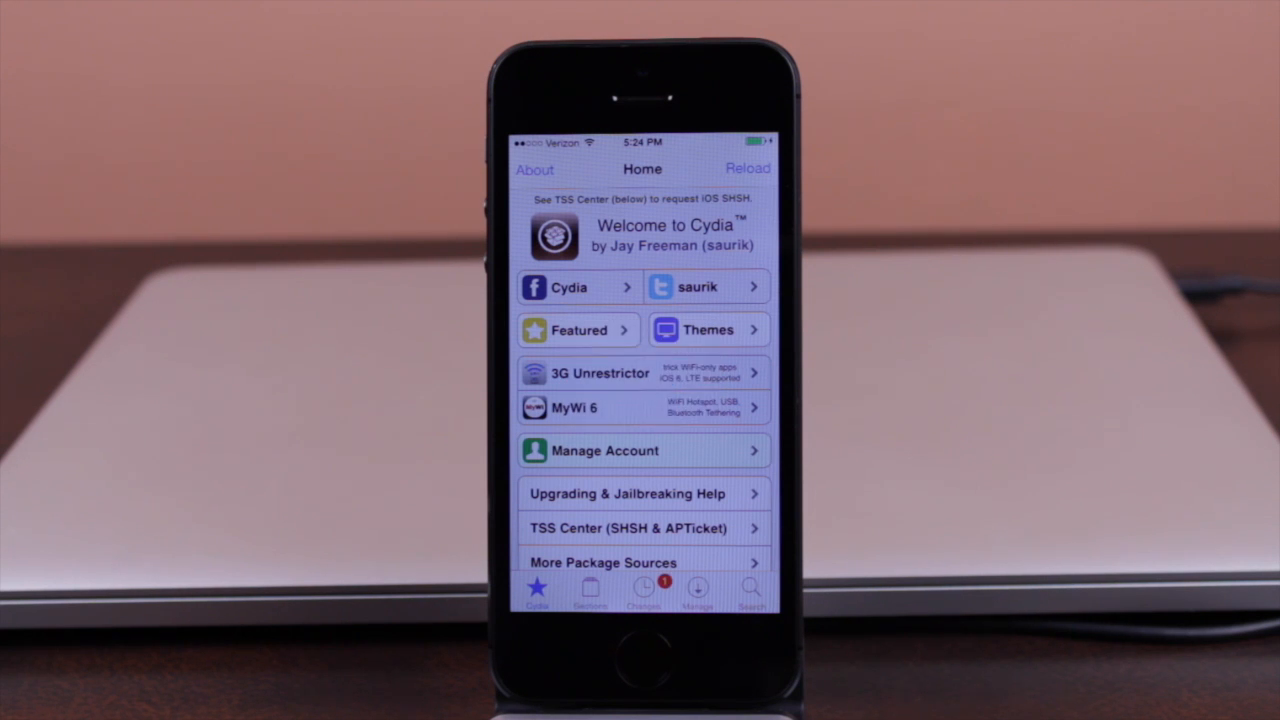
Step: Bring up Cydia's Home tab on the freshly jailbroken iPhone
left_click(644, 452)
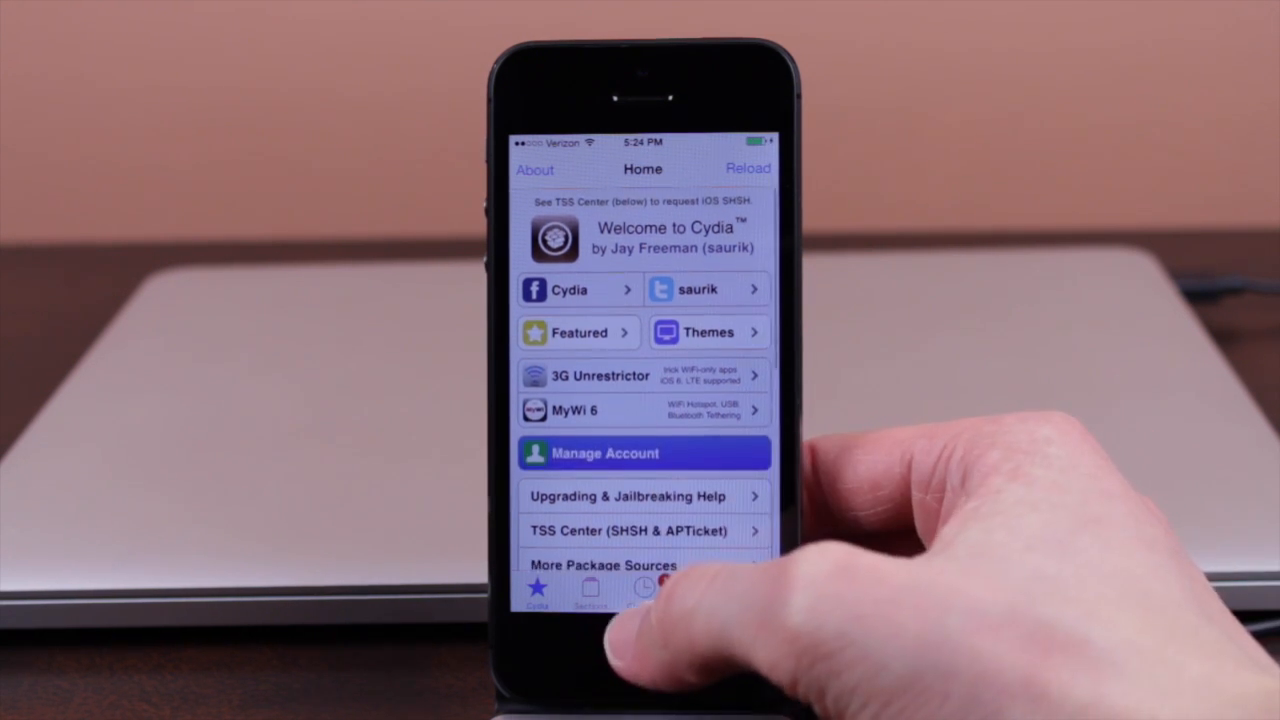